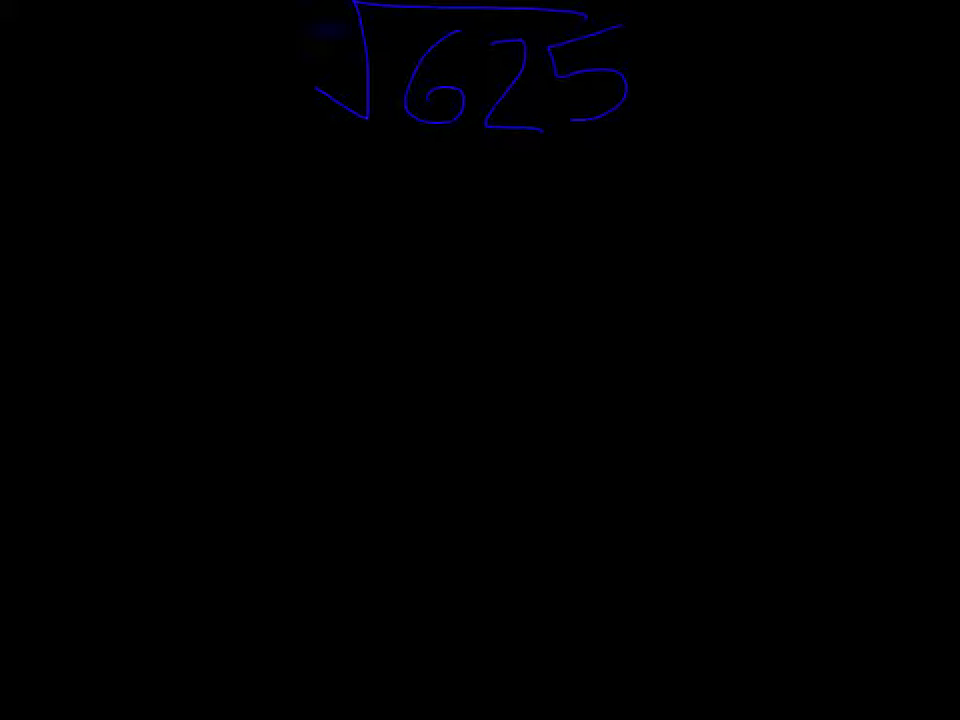
type("3")
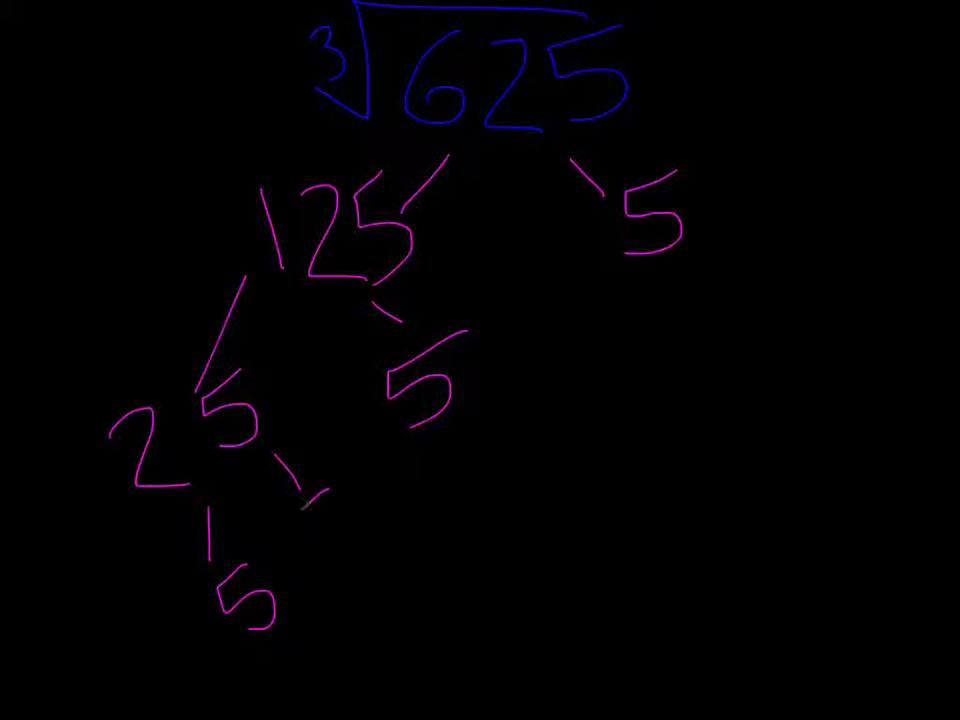
type("5")
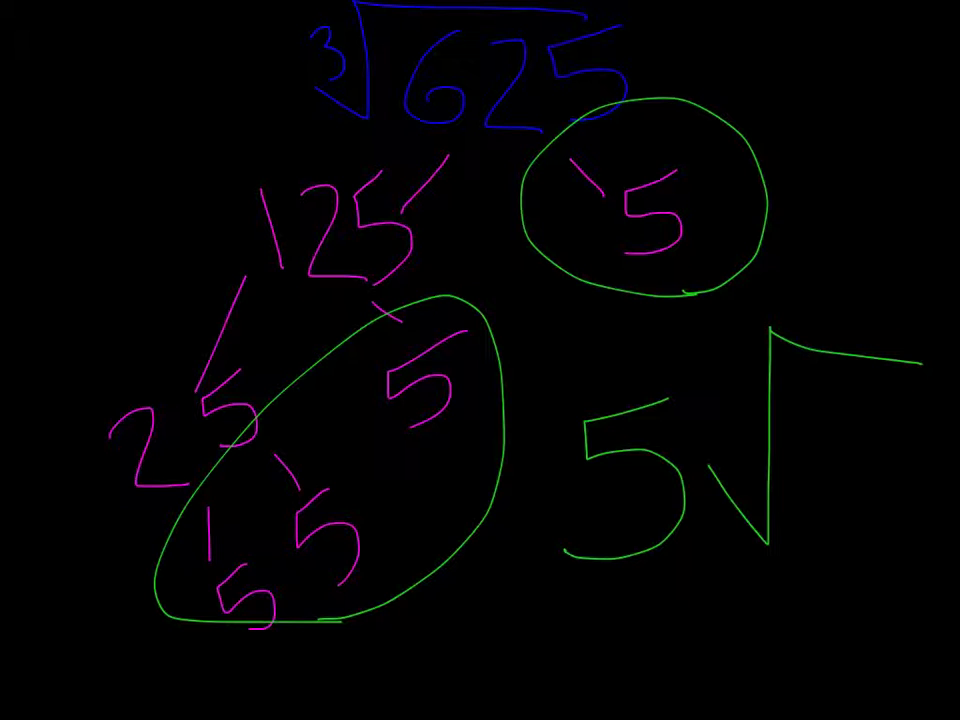
type("3")
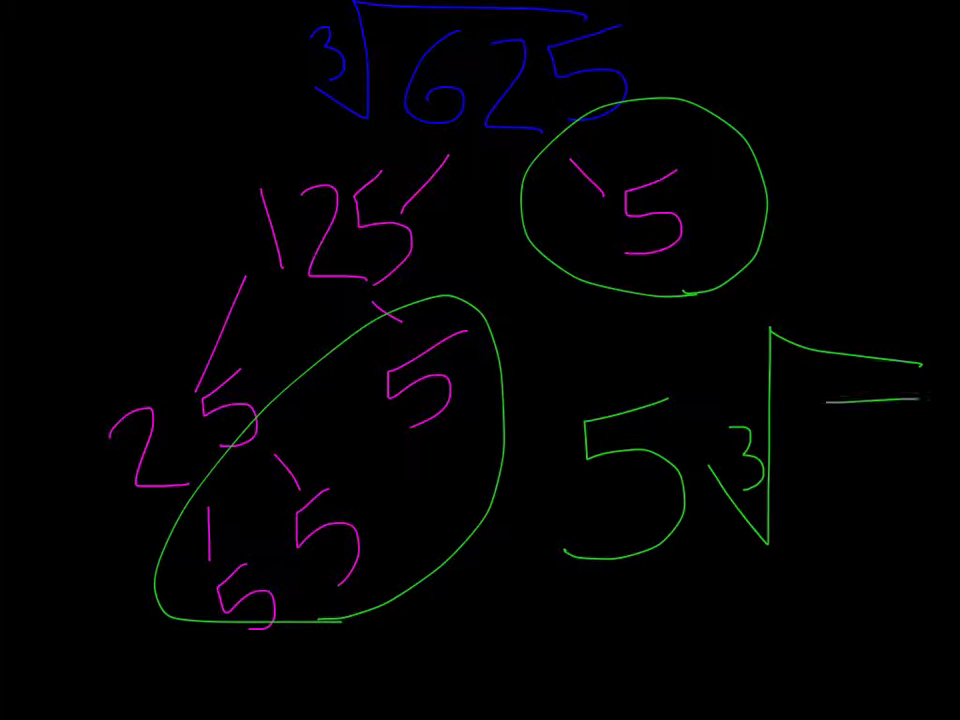